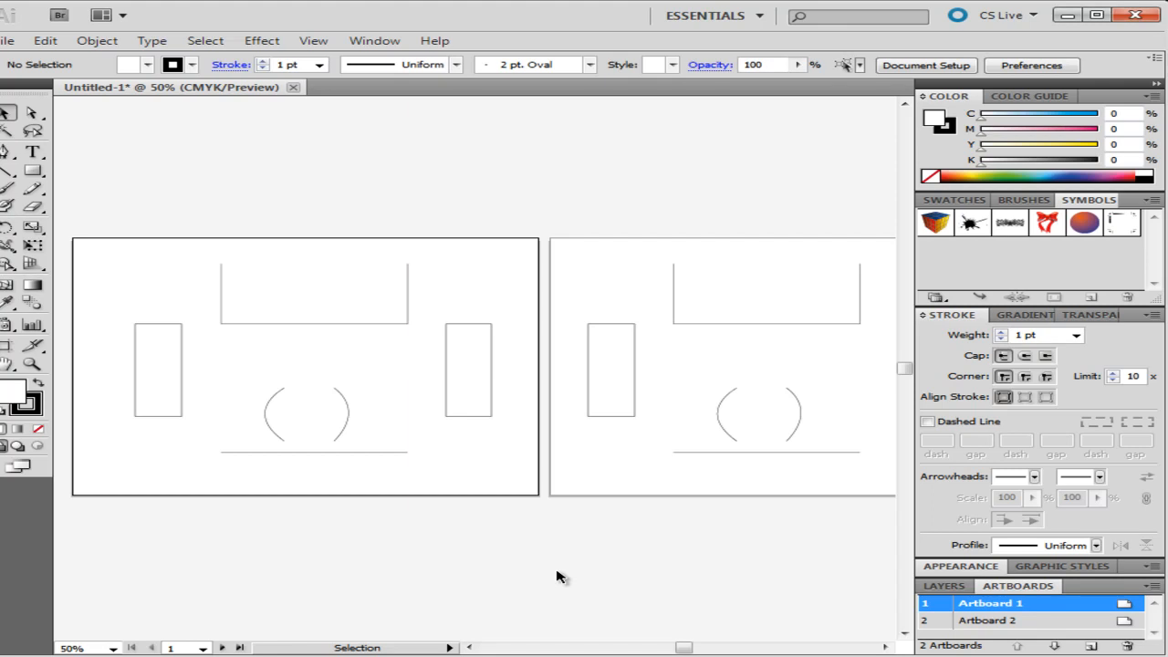
{"action": "mouse_move", "coordinate": [559, 535]}
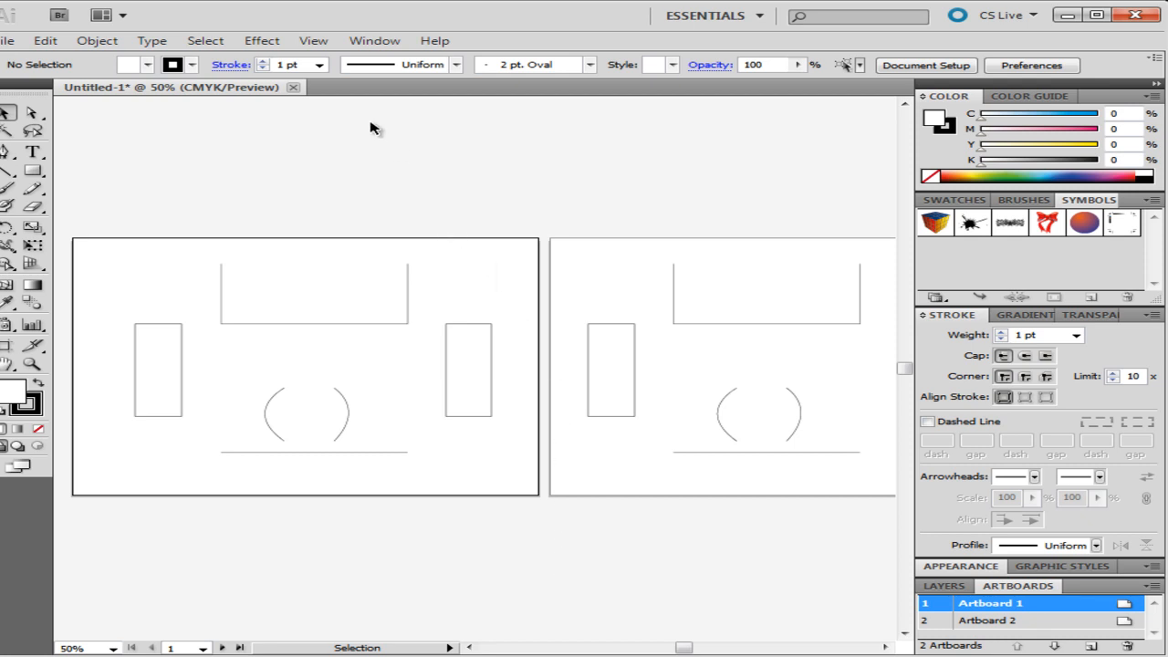
Step: Show the rulers from the View menu's Rulers submenu
{"action": "left_click", "coordinate": [318, 41]}
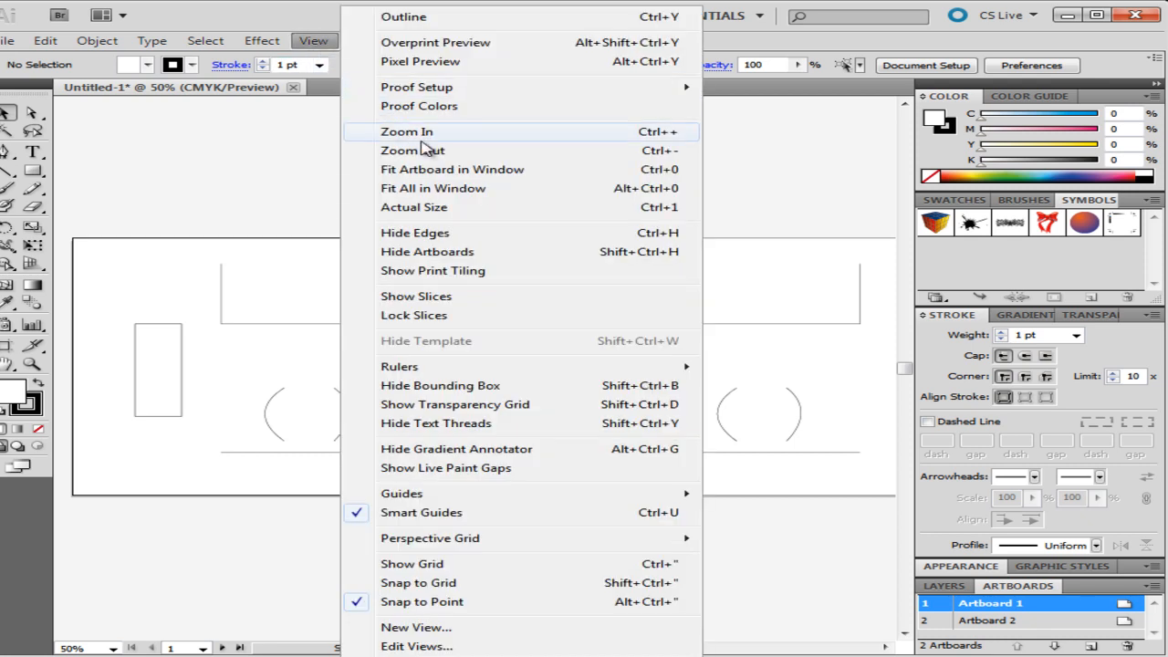
{"action": "mouse_move", "coordinate": [542, 358]}
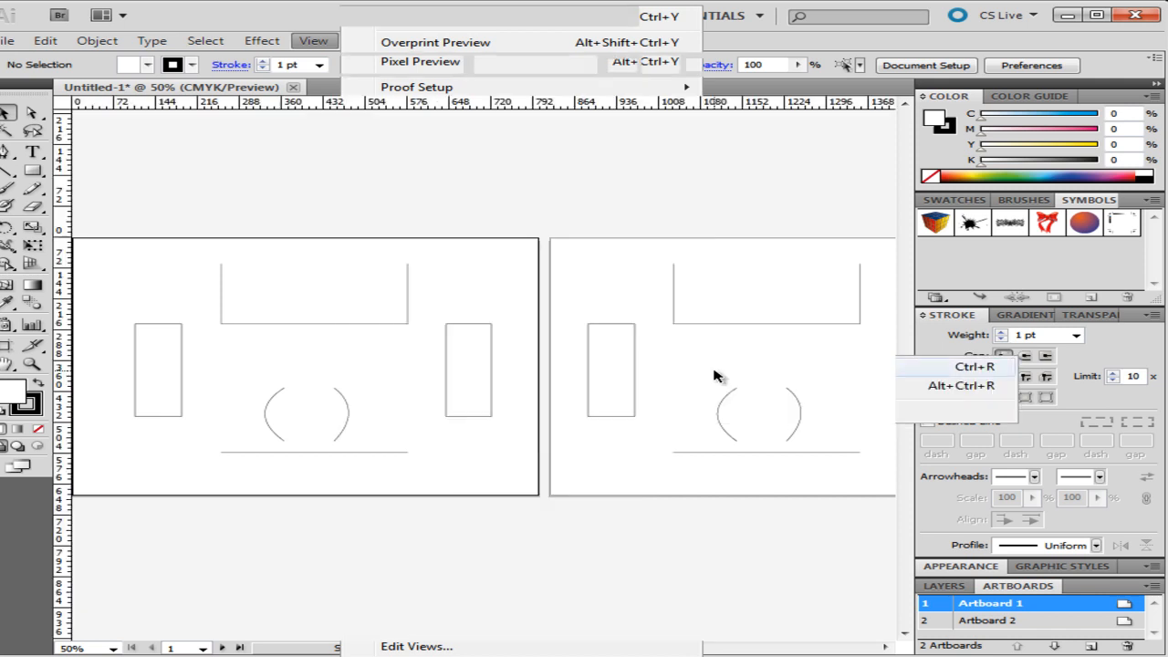
{"action": "left_click", "coordinate": [318, 39]}
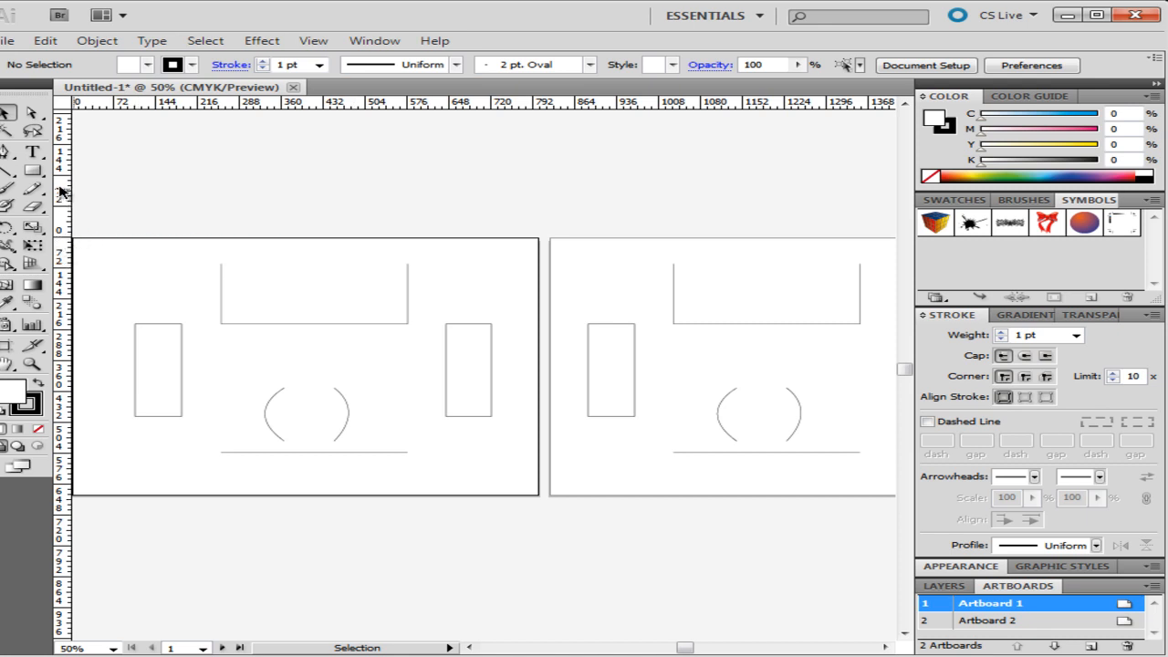
{"action": "mouse_move", "coordinate": [253, 109]}
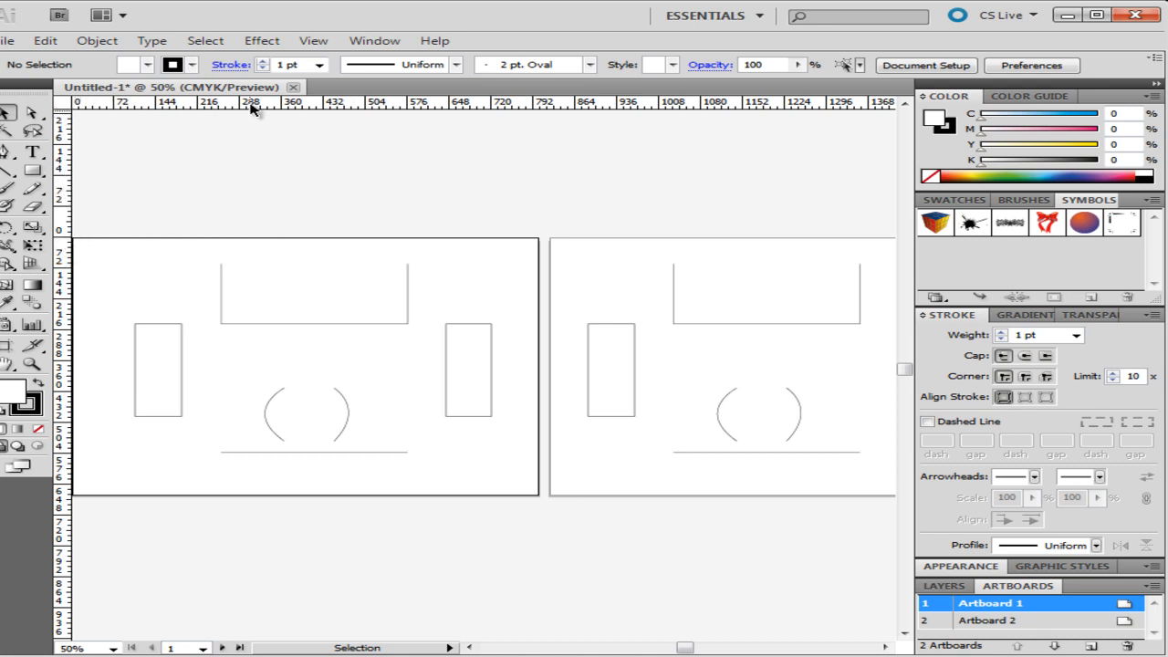
{"action": "mouse_move", "coordinate": [310, 113]}
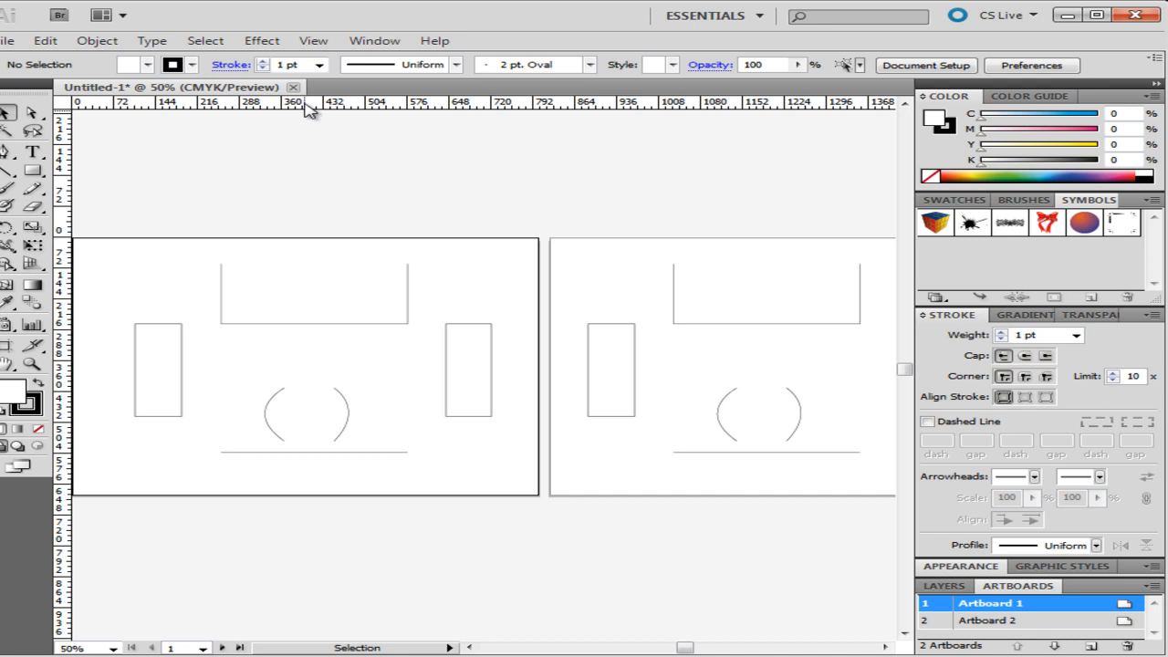
Step: Switch the ruler units to inches via the ruler's context menu
{"action": "right_click", "coordinate": [309, 110]}
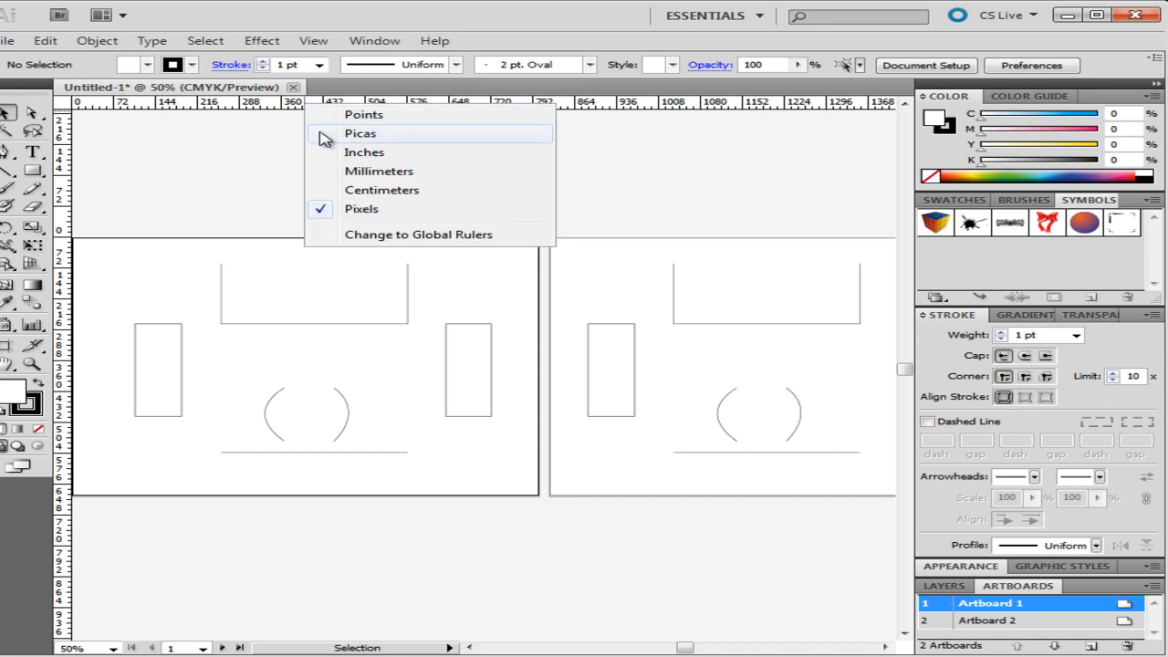
{"action": "left_click", "coordinate": [365, 152]}
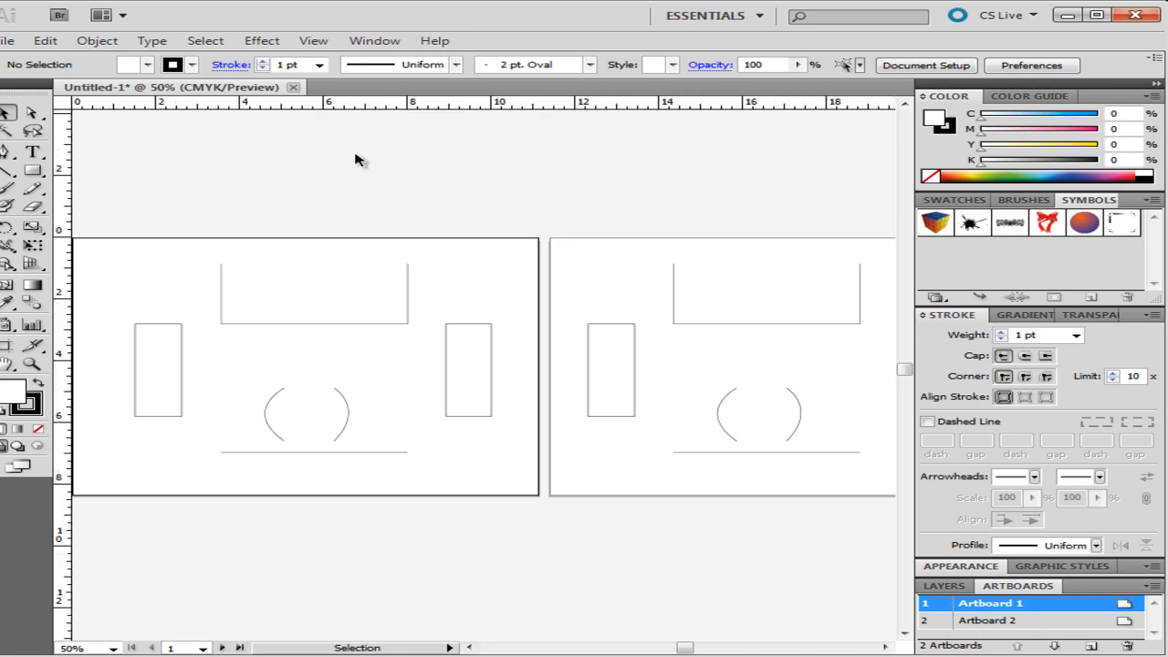
{"action": "mouse_move", "coordinate": [438, 294]}
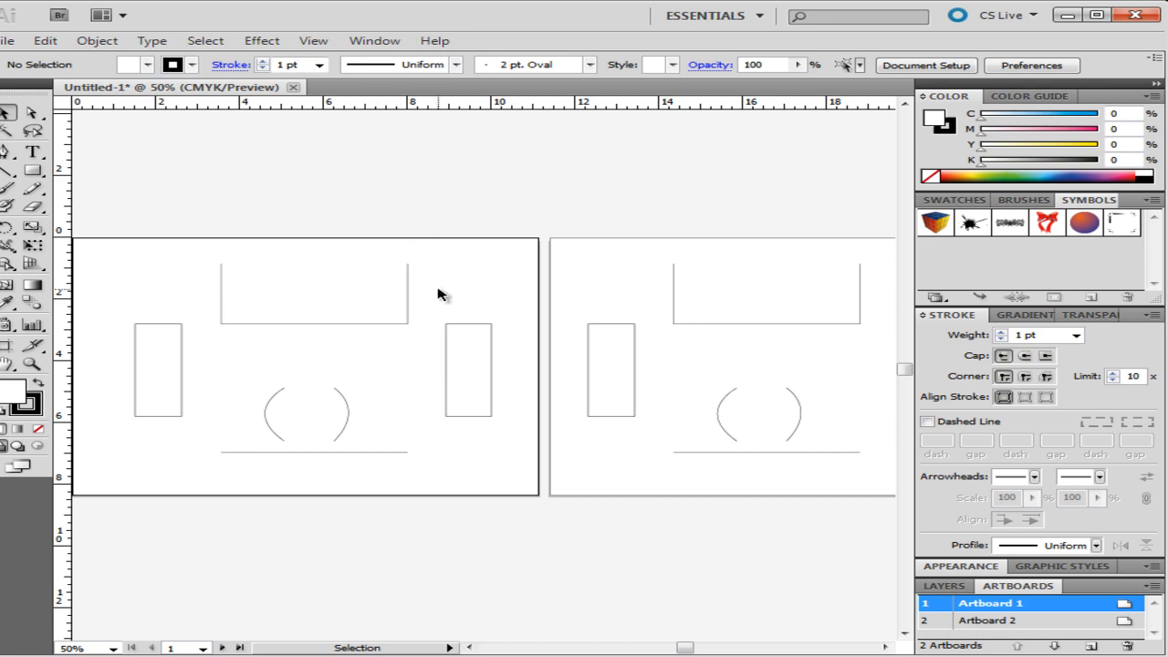
{"action": "mouse_move", "coordinate": [401, 338]}
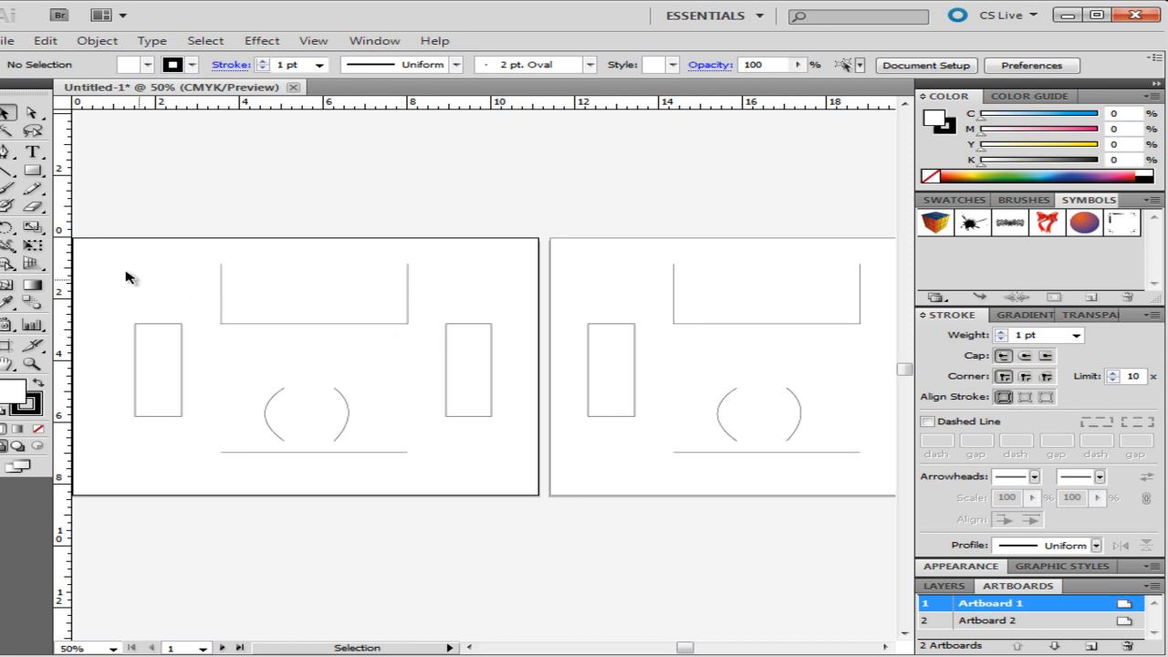
{"action": "mouse_move", "coordinate": [75, 195]}
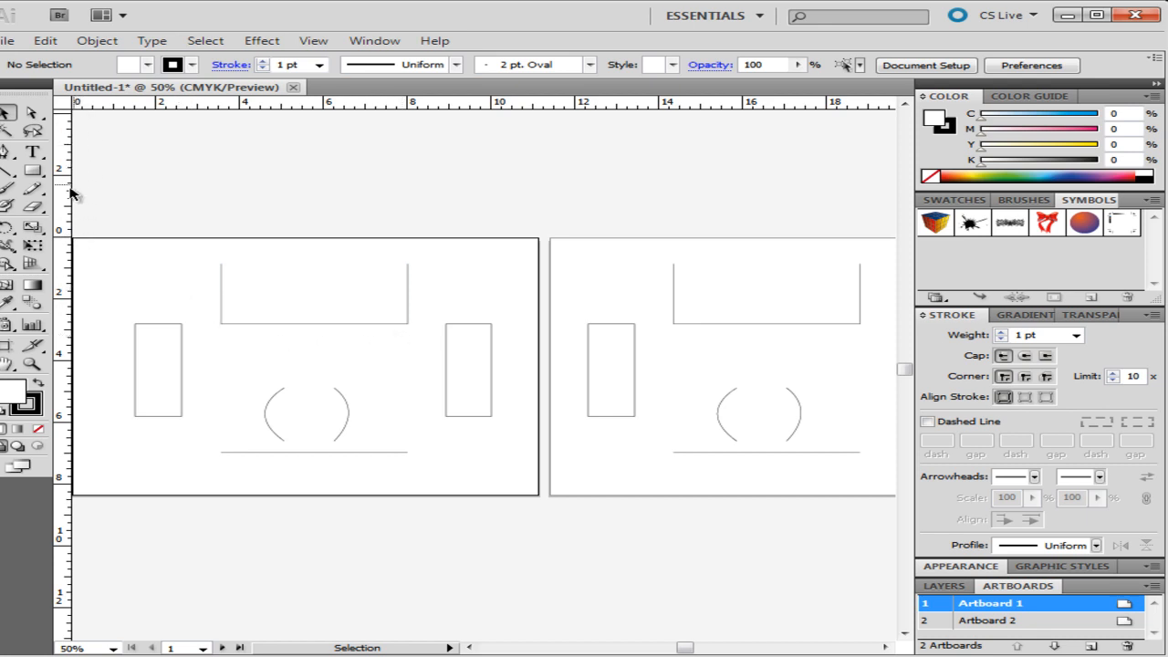
{"action": "mouse_move", "coordinate": [267, 247]}
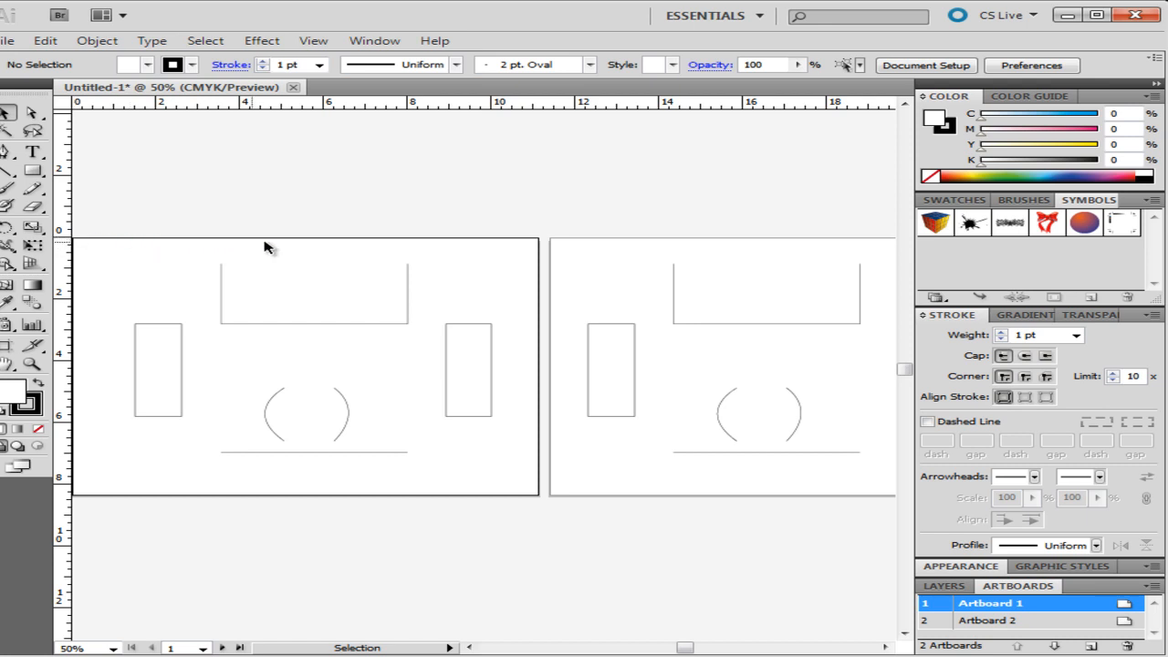
{"action": "mouse_move", "coordinate": [577, 266]}
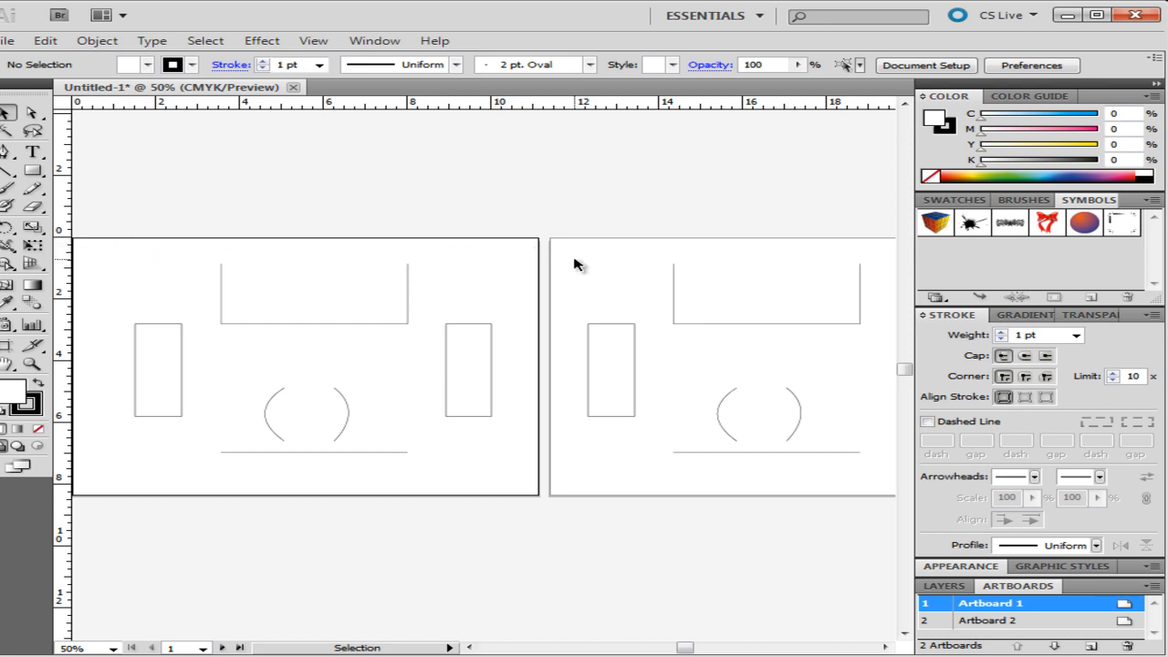
Step: Activate Artboard 2, then open the ruler context menu to change to global rulers
{"action": "left_click", "coordinate": [991, 617]}
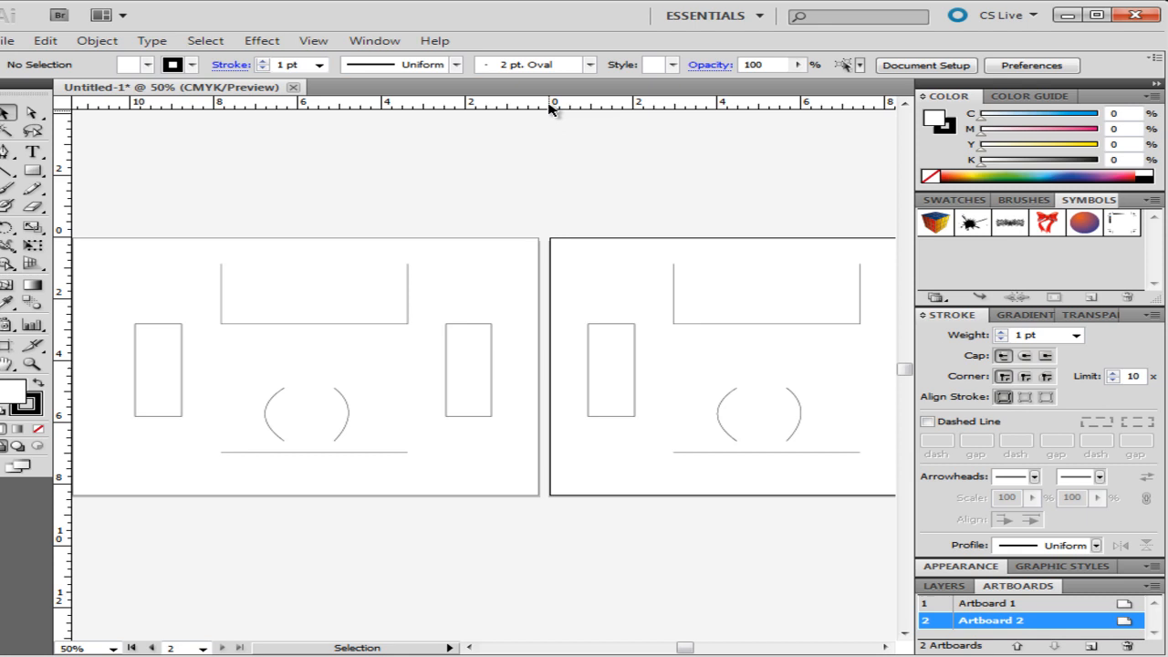
{"action": "mouse_move", "coordinate": [157, 243]}
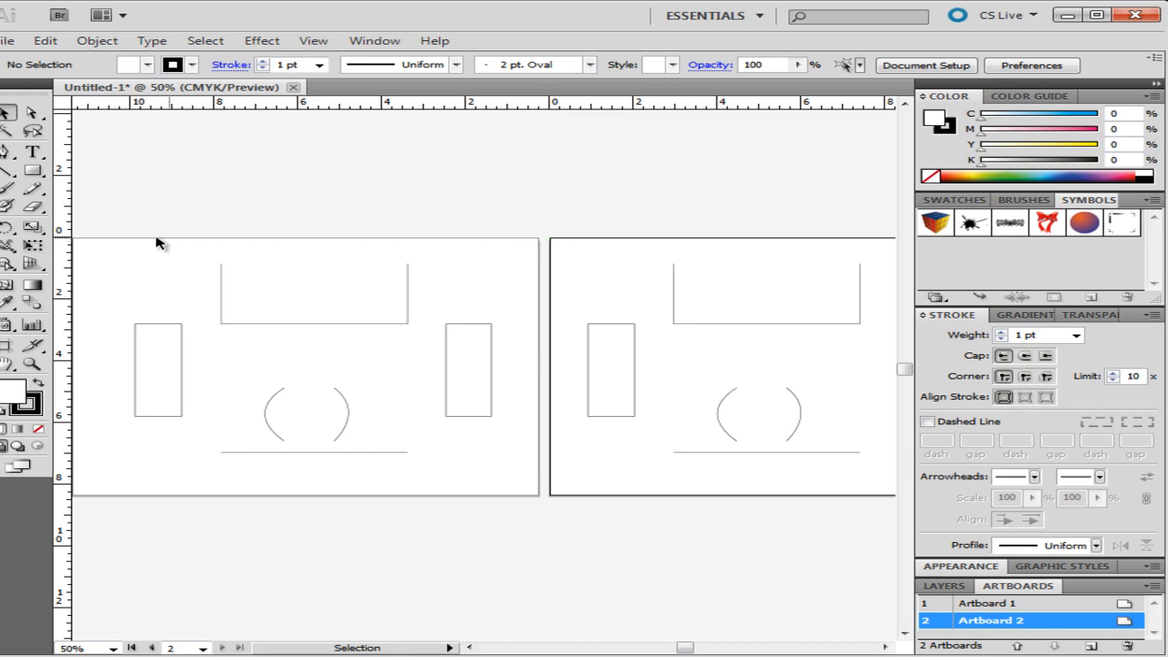
{"action": "mouse_move", "coordinate": [523, 240]}
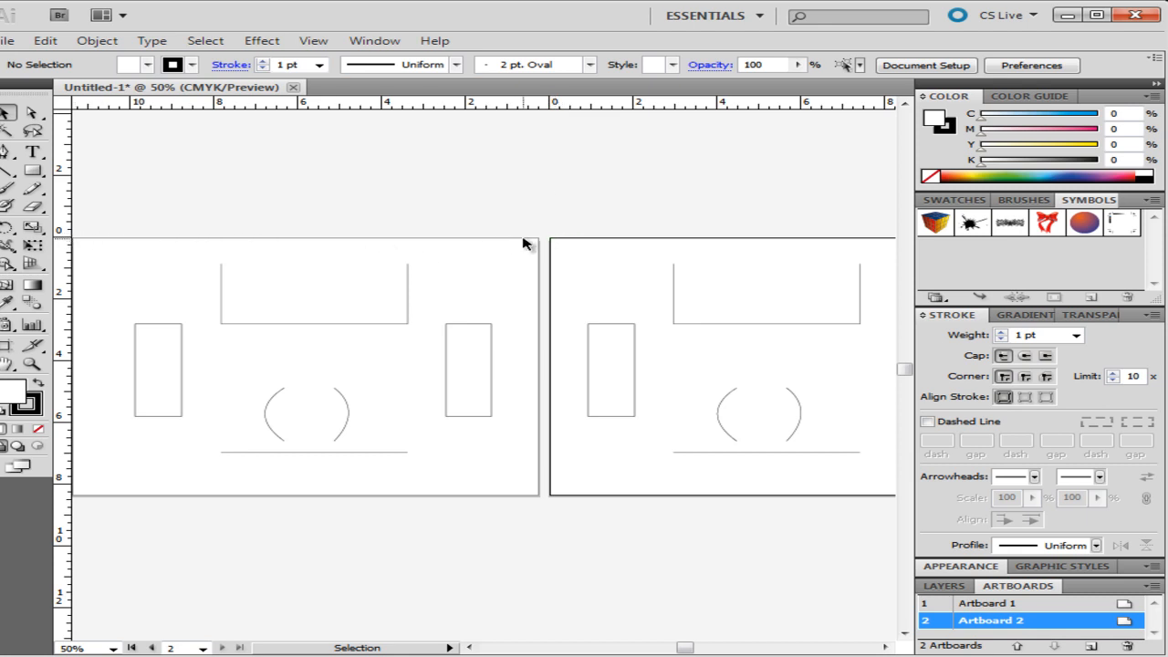
{"action": "mouse_move", "coordinate": [439, 109]}
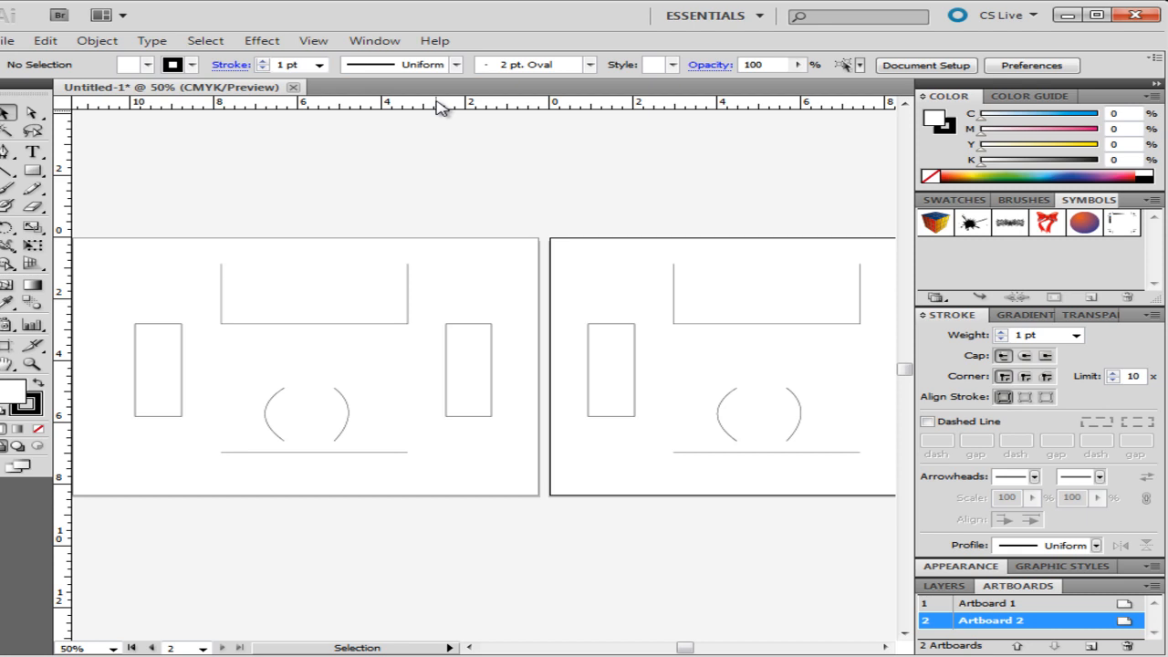
{"action": "right_click", "coordinate": [438, 108]}
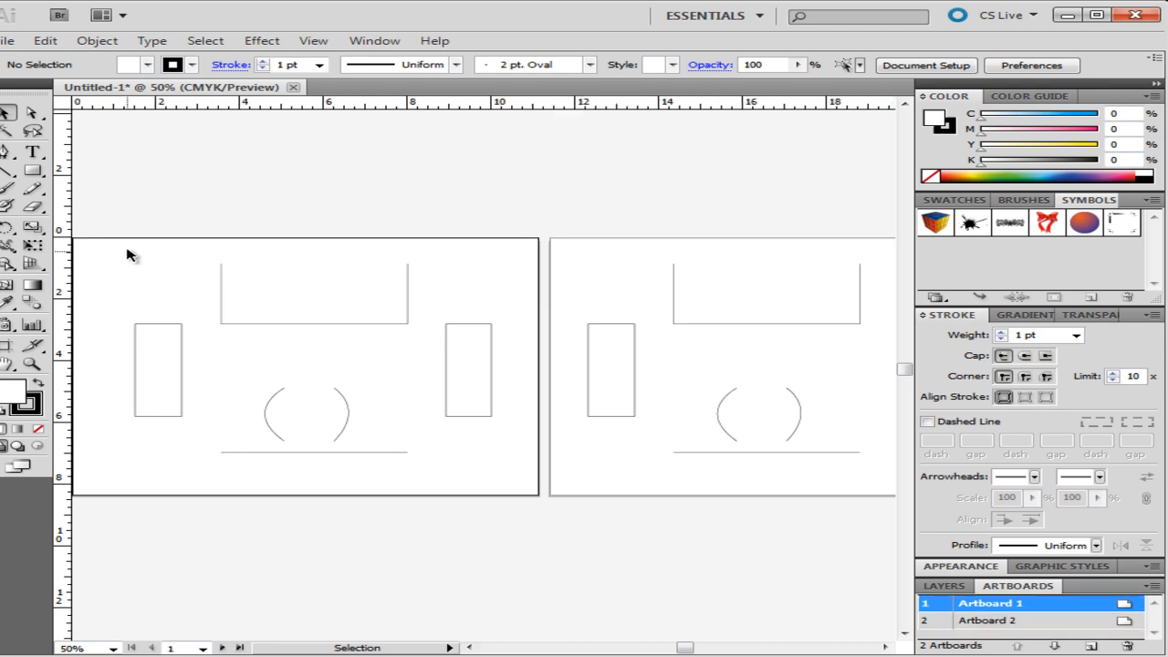
{"action": "mouse_move", "coordinate": [578, 255]}
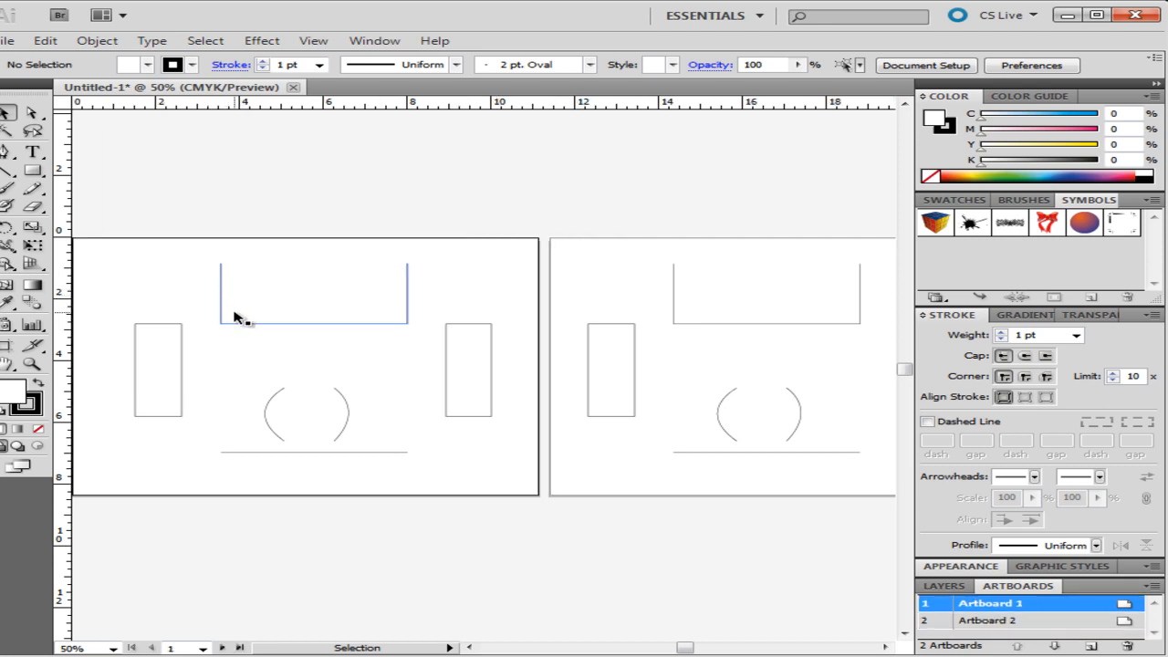
{"action": "mouse_move", "coordinate": [337, 331]}
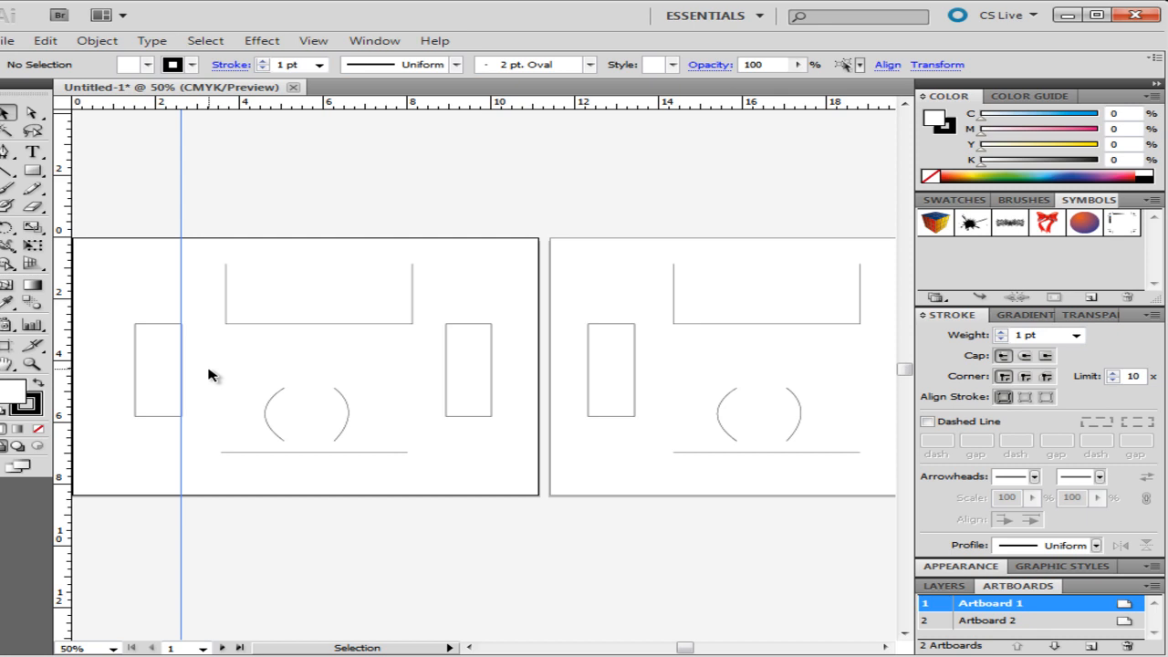
{"action": "mouse_move", "coordinate": [308, 104]}
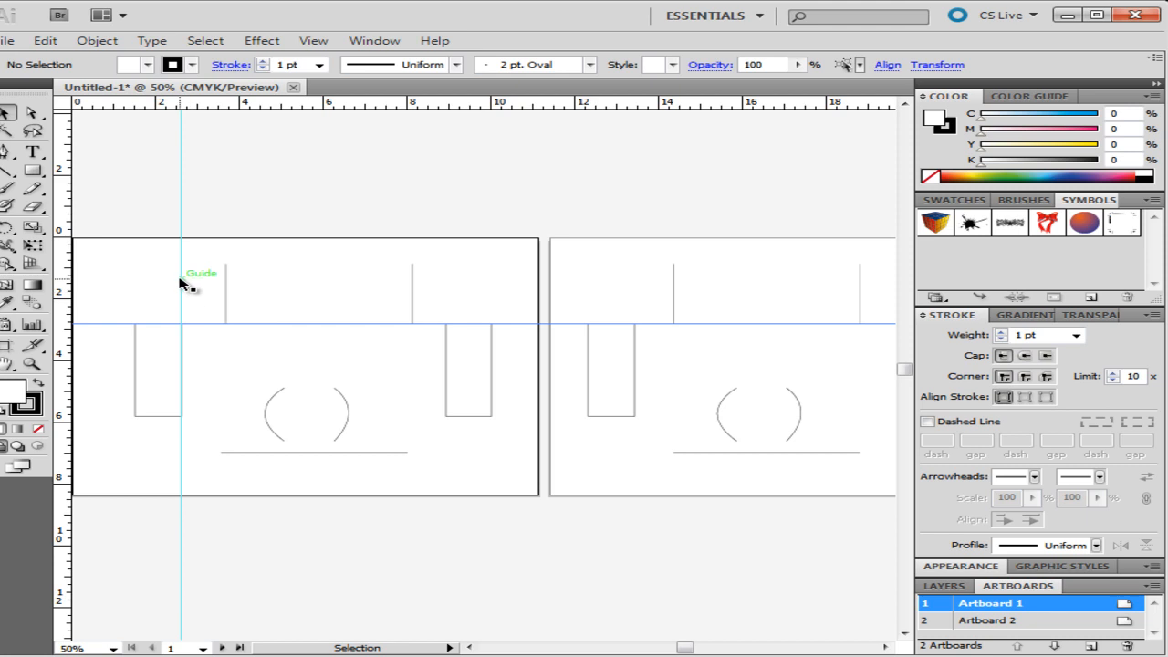
Step: Open the guide options context menu on the artboard
{"action": "right_click", "coordinate": [183, 285]}
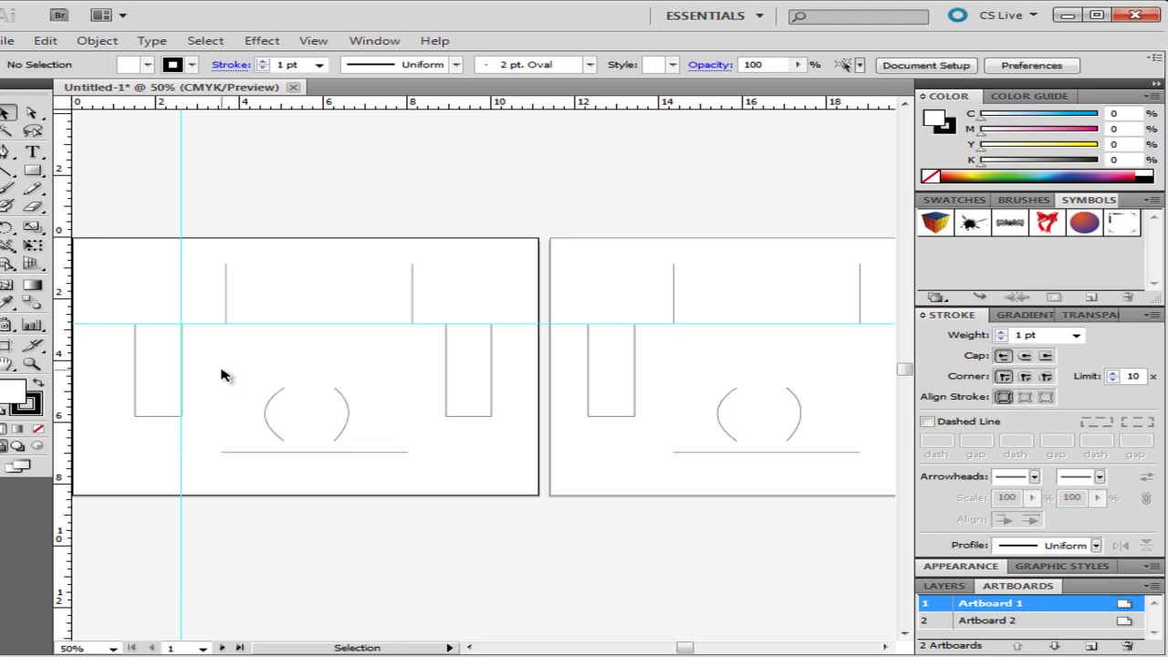
{"action": "mouse_move", "coordinate": [212, 445]}
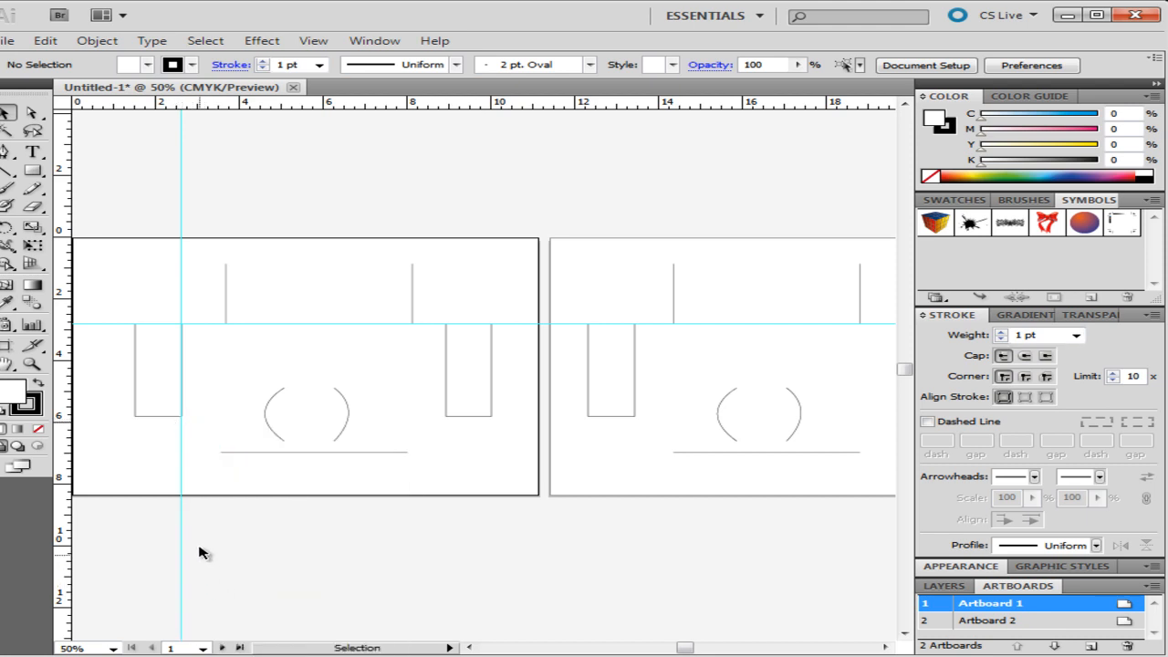
Step: Select the tall right-hand rectangle and open its context menu for Make Guides
{"action": "left_click", "coordinate": [467, 397]}
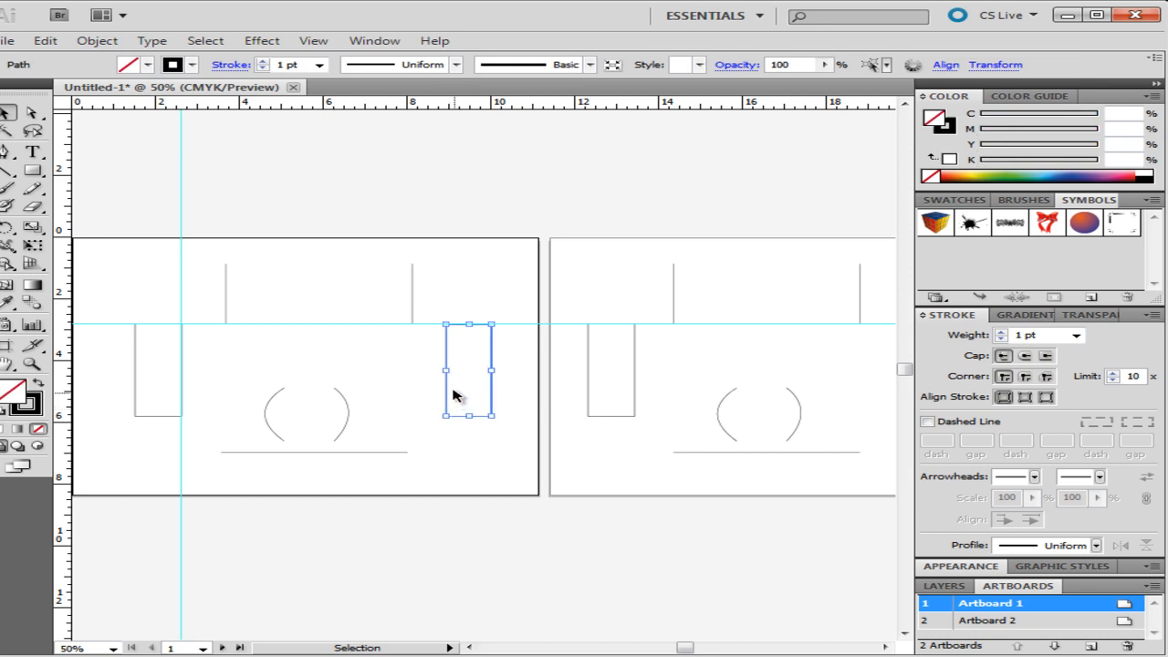
{"action": "right_click", "coordinate": [454, 395]}
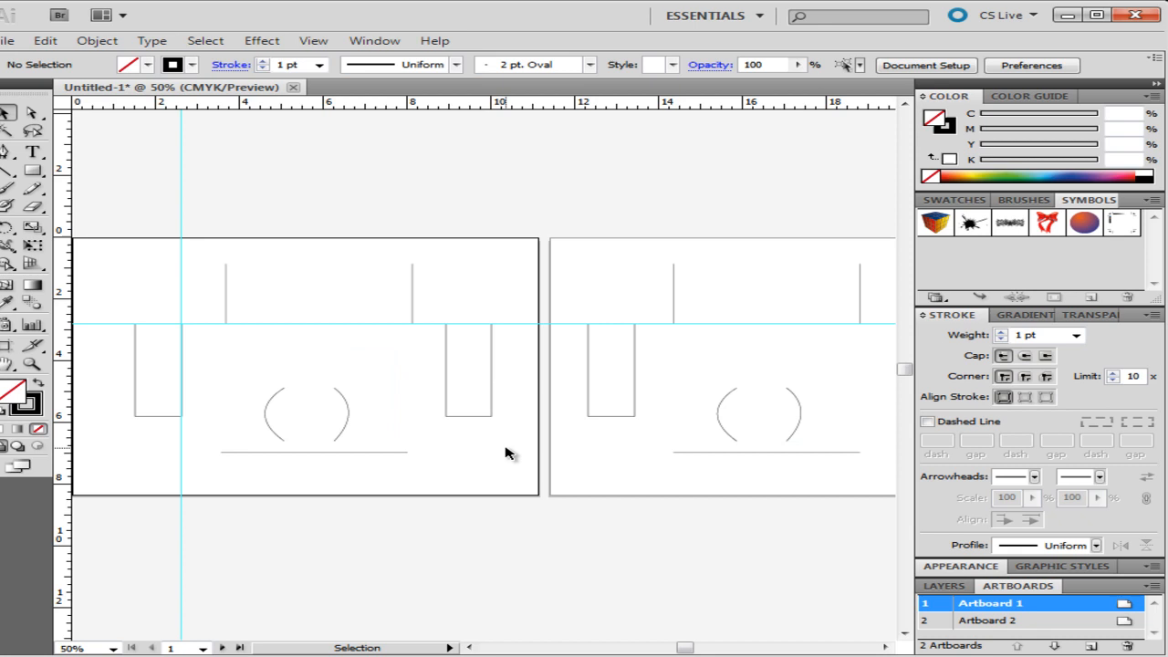
{"action": "mouse_move", "coordinate": [464, 427]}
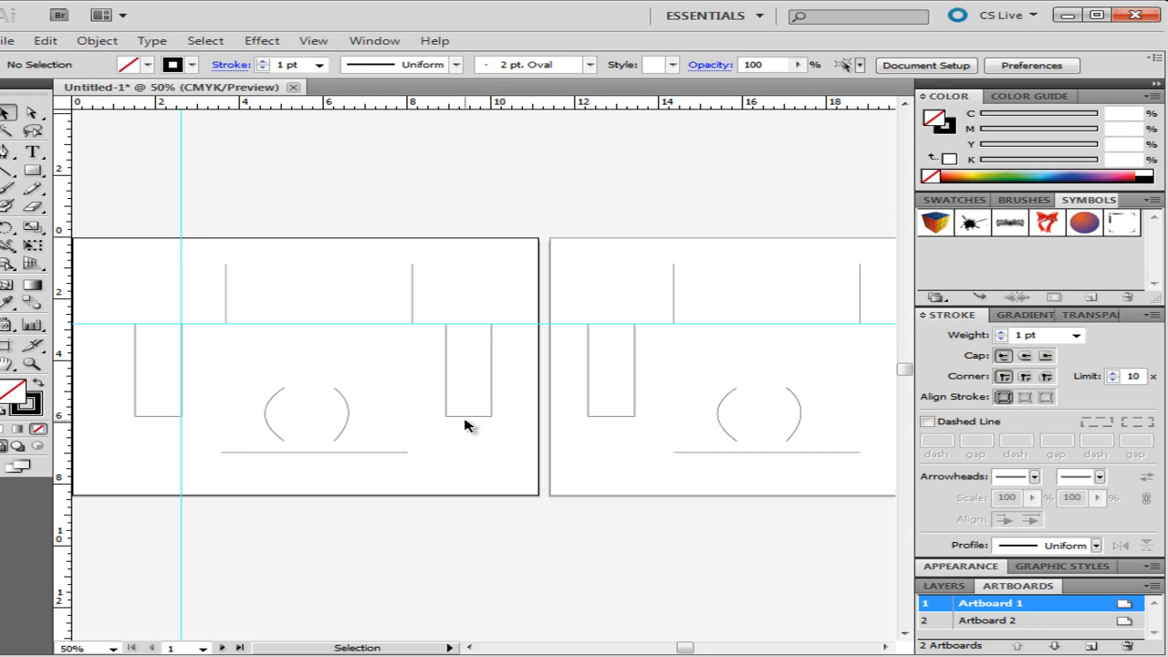
{"action": "mouse_move", "coordinate": [449, 291]}
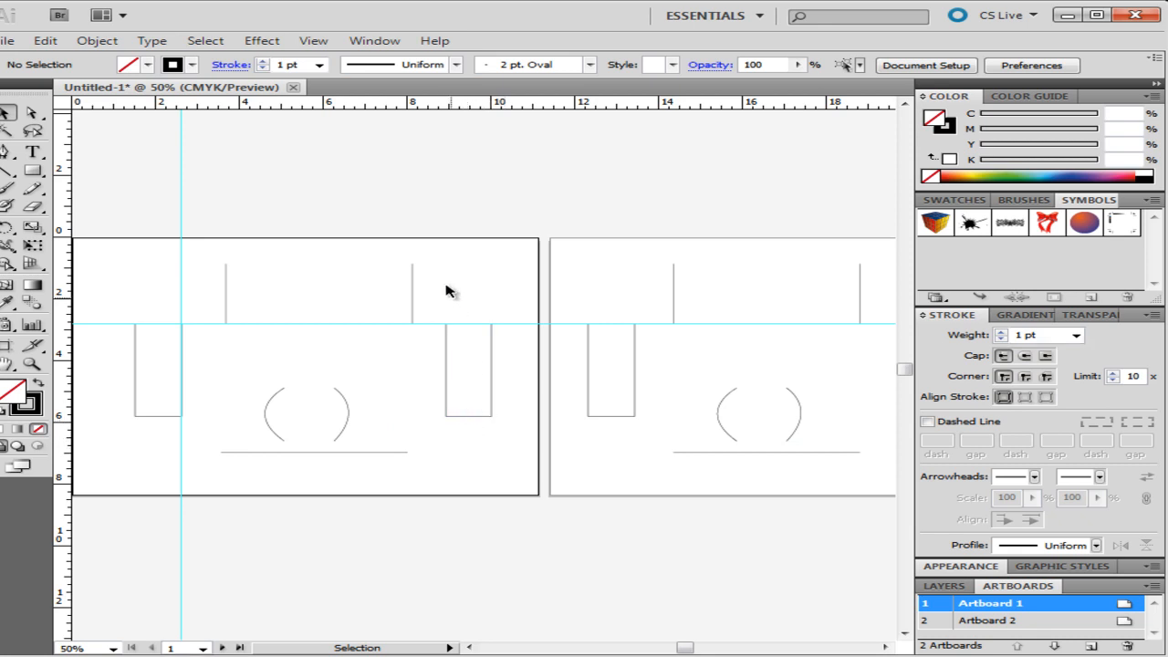
Step: Open the View menu to reach the Smart Guides option
{"action": "left_click", "coordinate": [315, 40]}
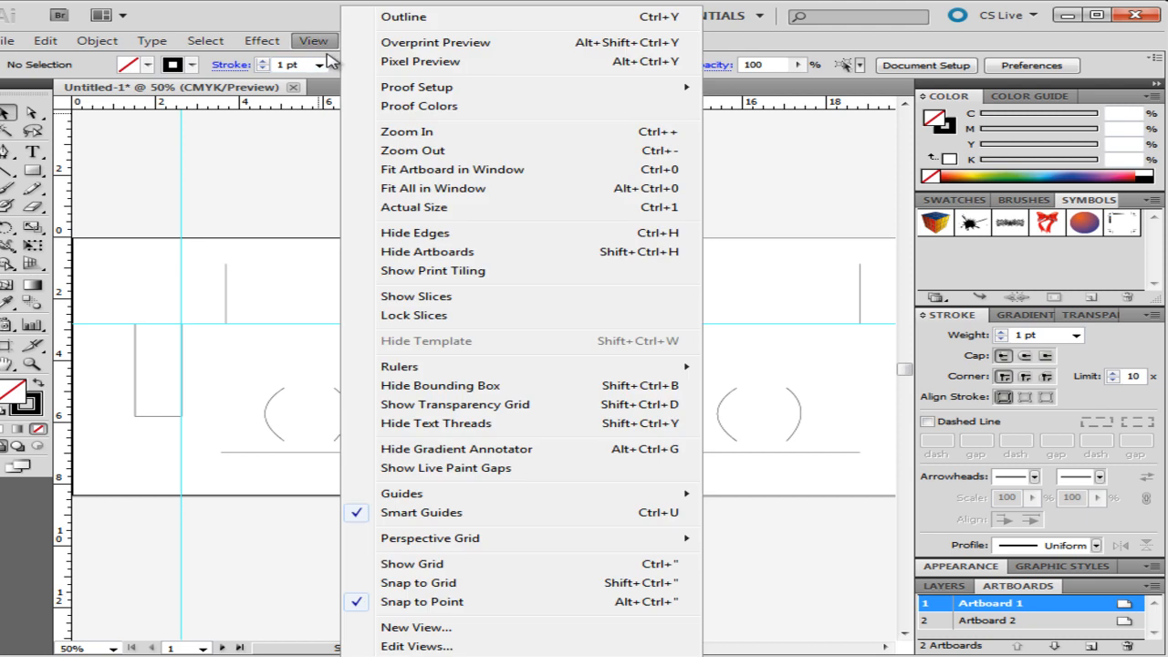
{"action": "mouse_move", "coordinate": [448, 513]}
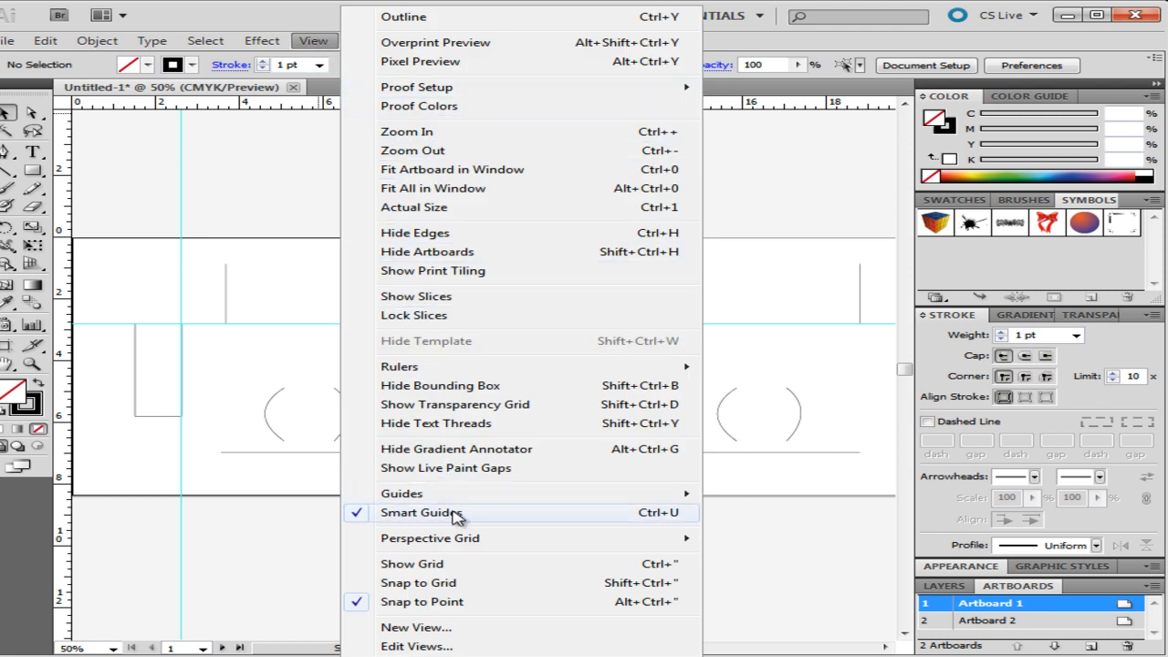